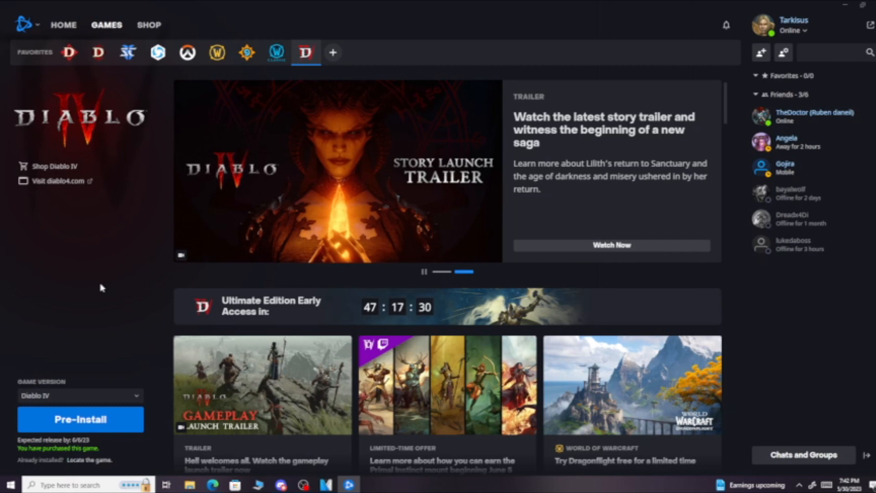
mouse_move(5, 326)
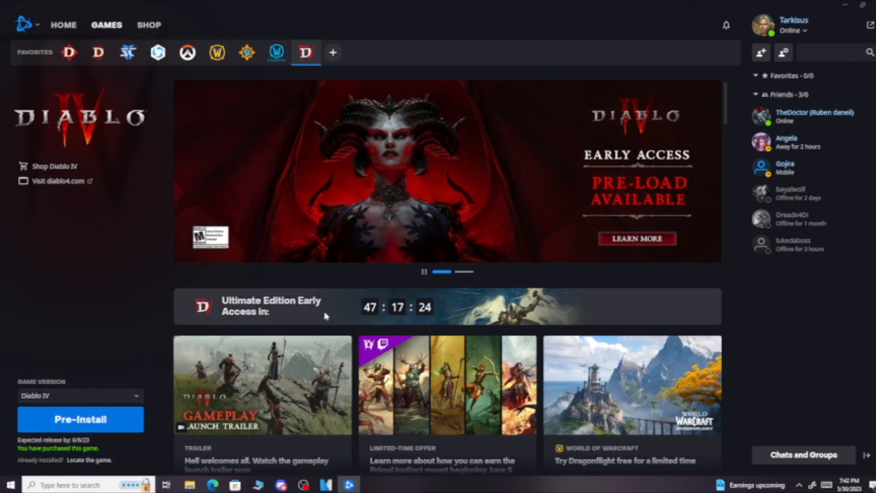
mouse_move(294, 323)
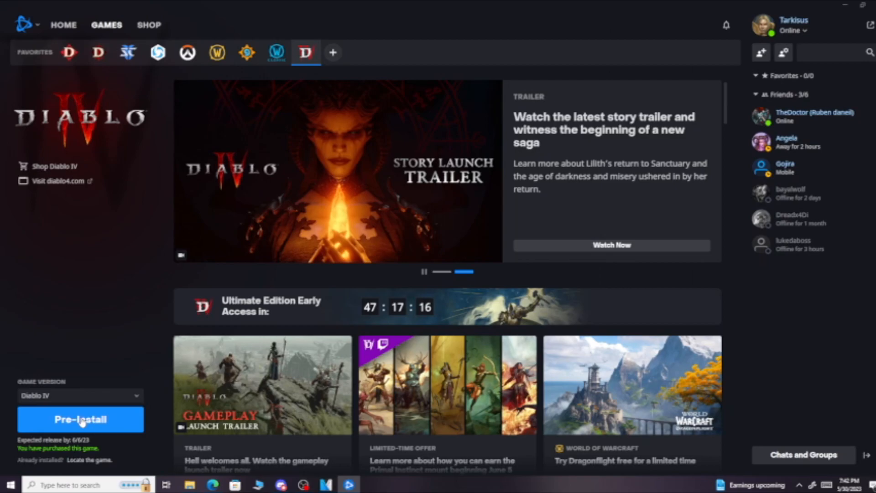
Start the Diablo IV Pre-Install to bring up its installation settings dialog
click(81, 419)
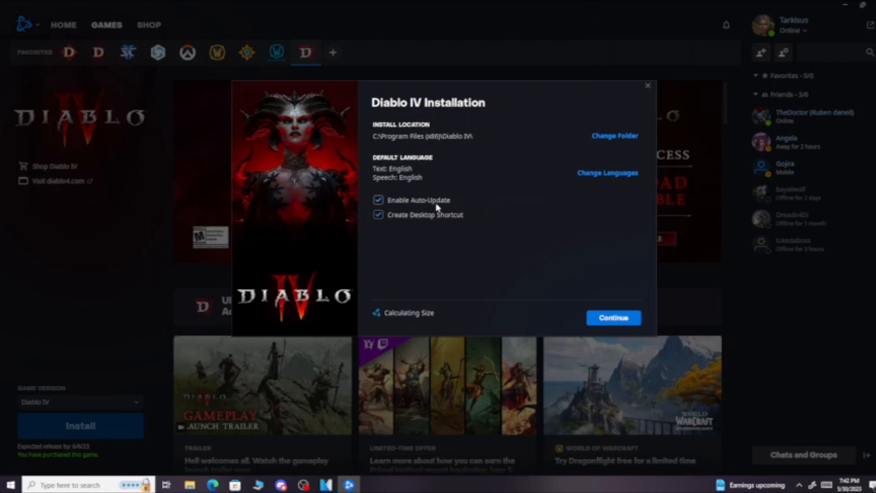
mouse_move(536, 272)
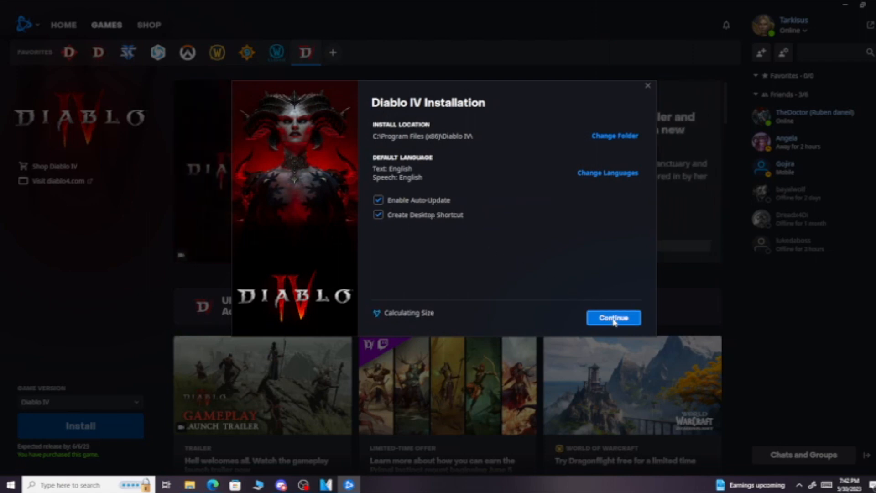
Accept location and language, keep High-Resolution Assets (84.40 GB) and start the install
click(614, 317)
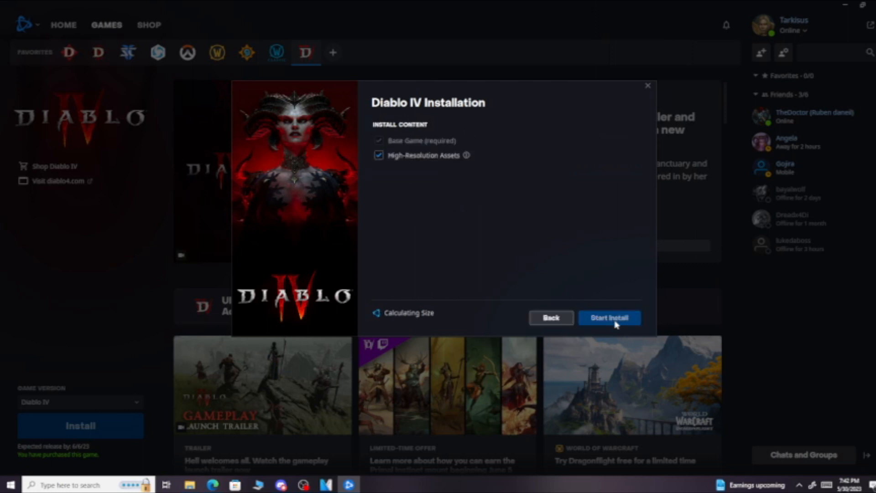
mouse_move(412, 324)
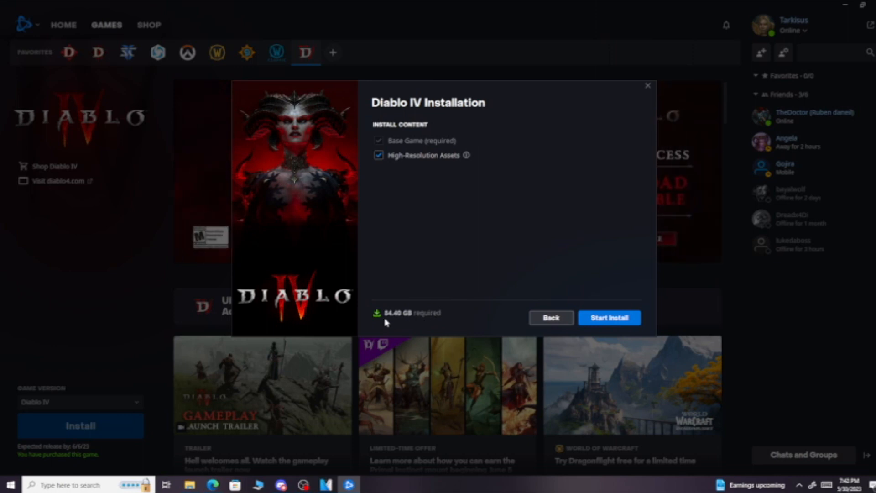
mouse_move(421, 323)
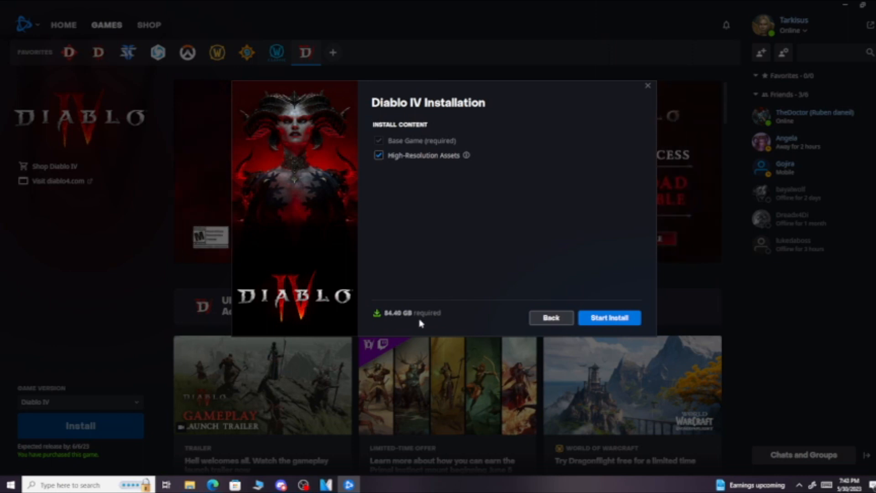
mouse_move(436, 316)
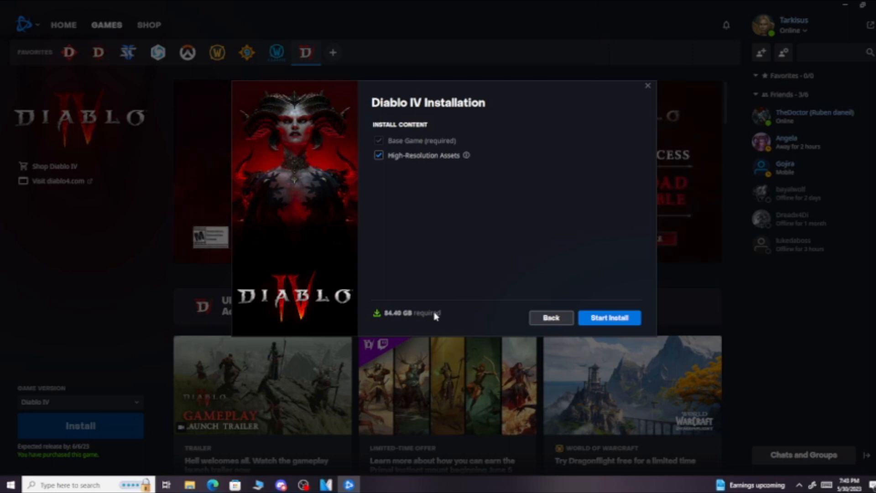
mouse_move(411, 325)
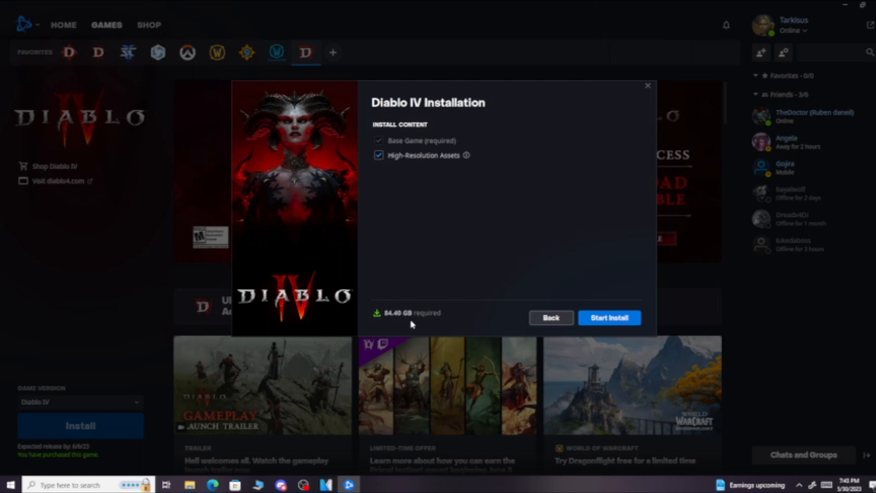
mouse_move(438, 322)
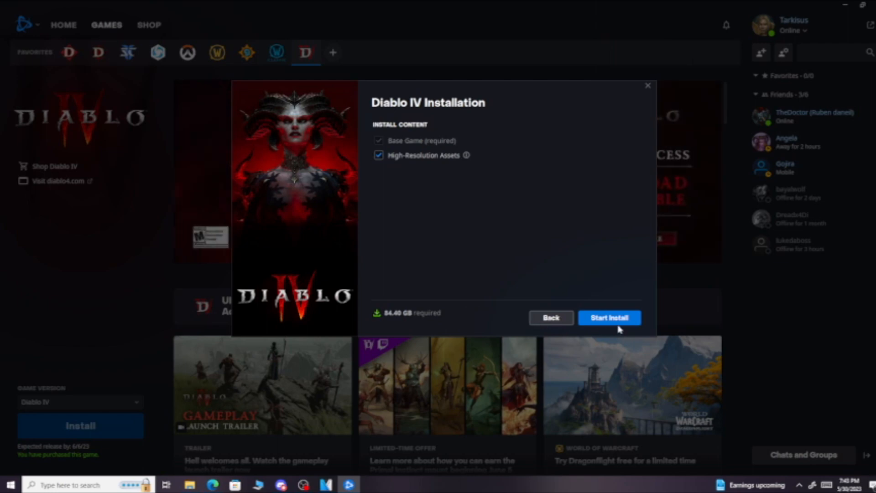
click(610, 318)
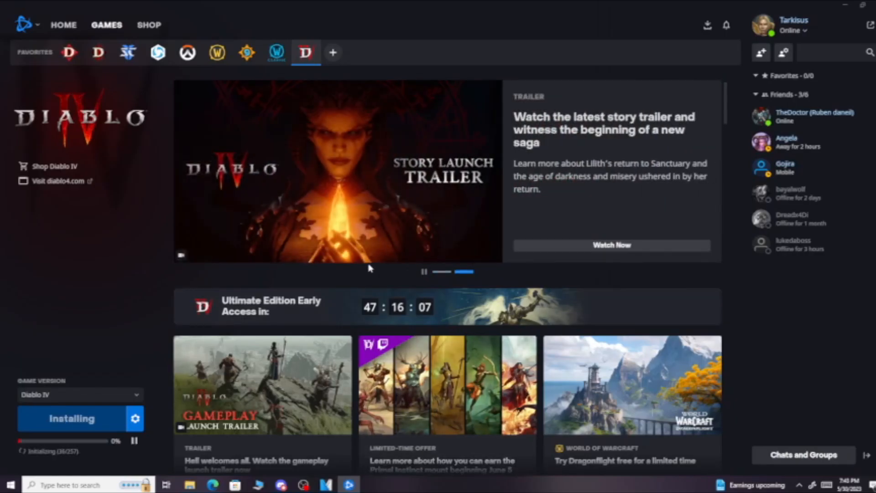
mouse_move(89, 366)
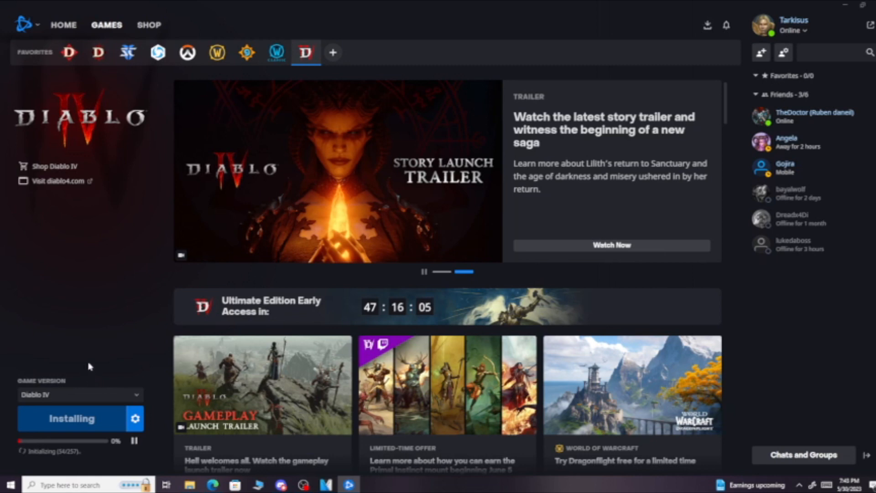